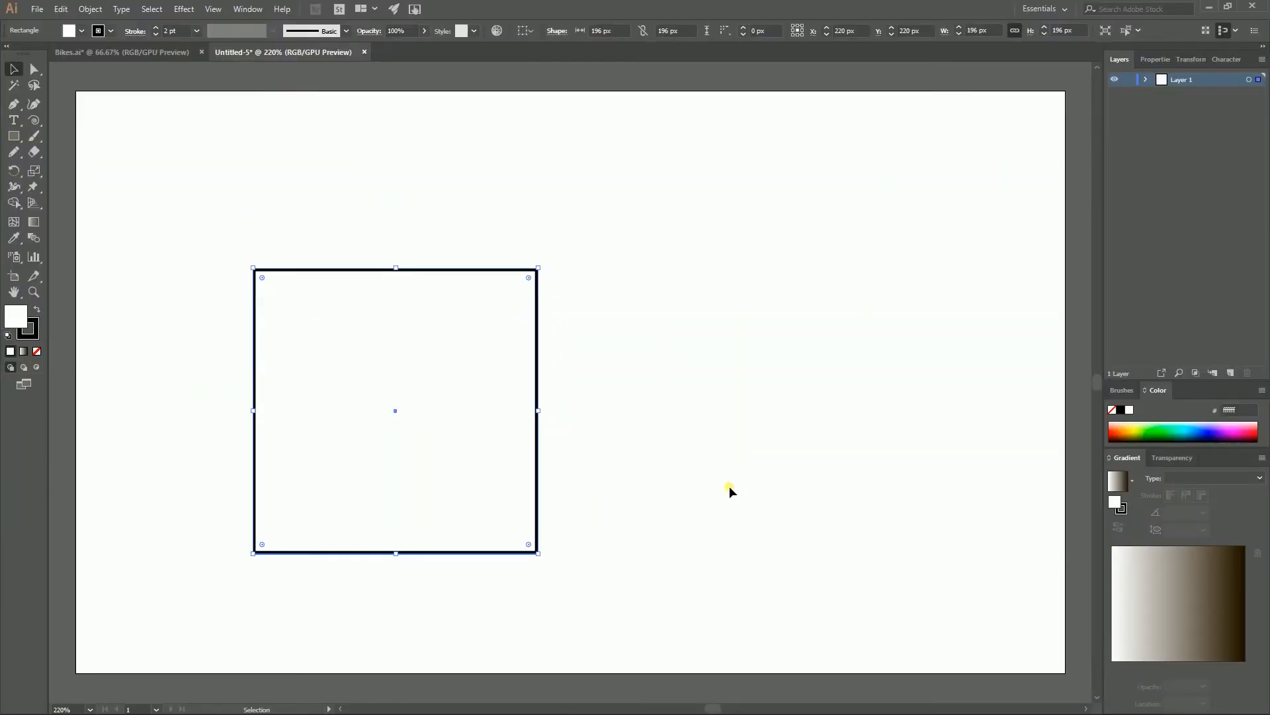
pyautogui.moveTo(655, 383)
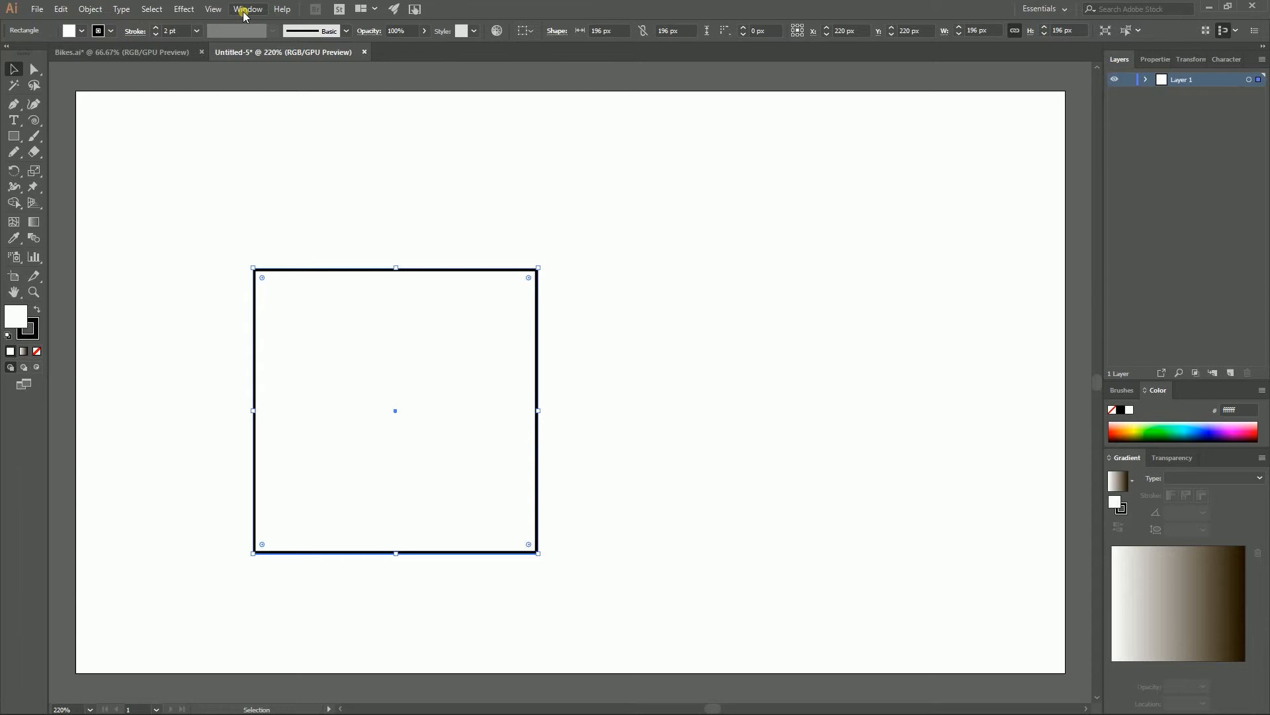
# Show the Actions panel from the Window menu and scroll to the Golden Ratio set.
pyautogui.click(248, 9)
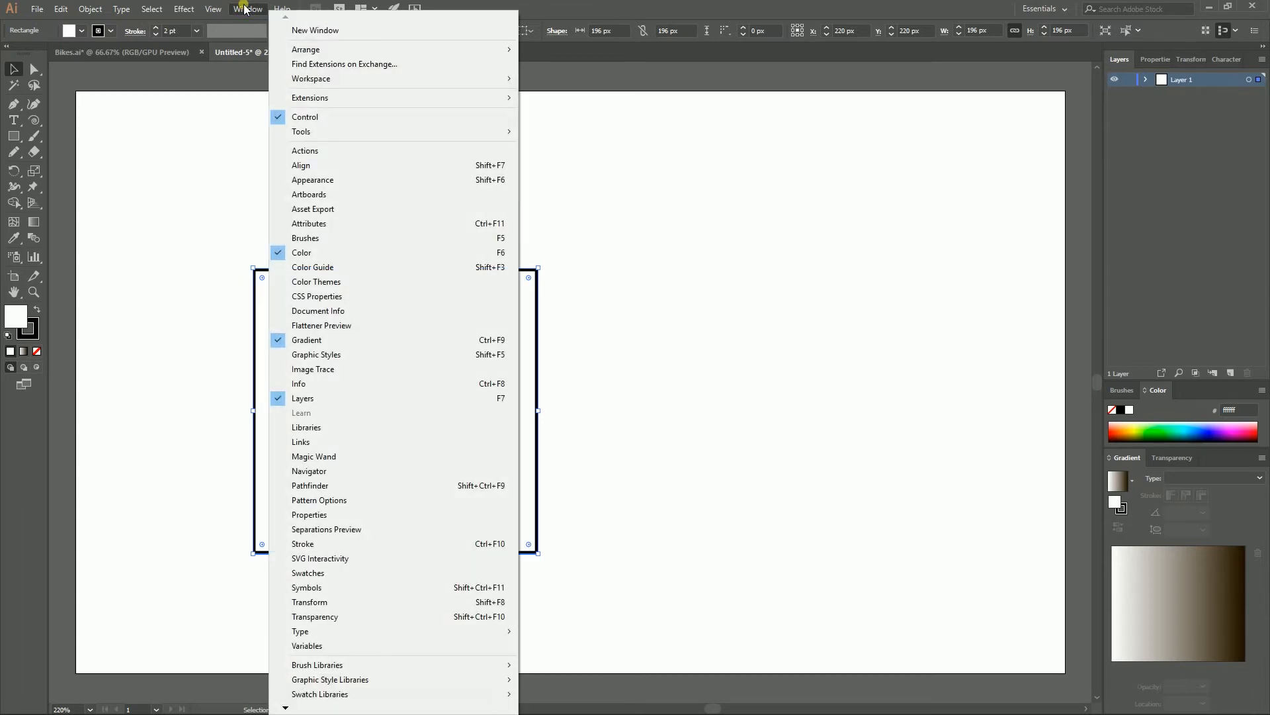
pyautogui.click(305, 150)
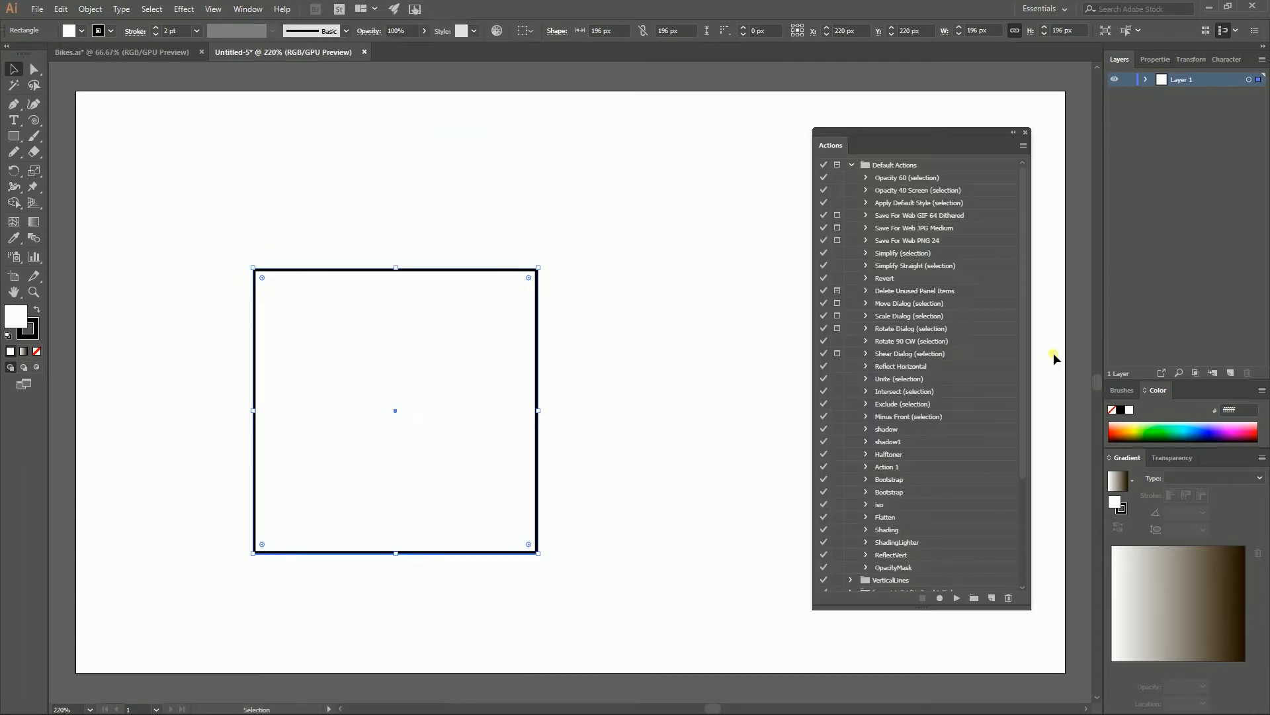
pyautogui.moveTo(1023, 121)
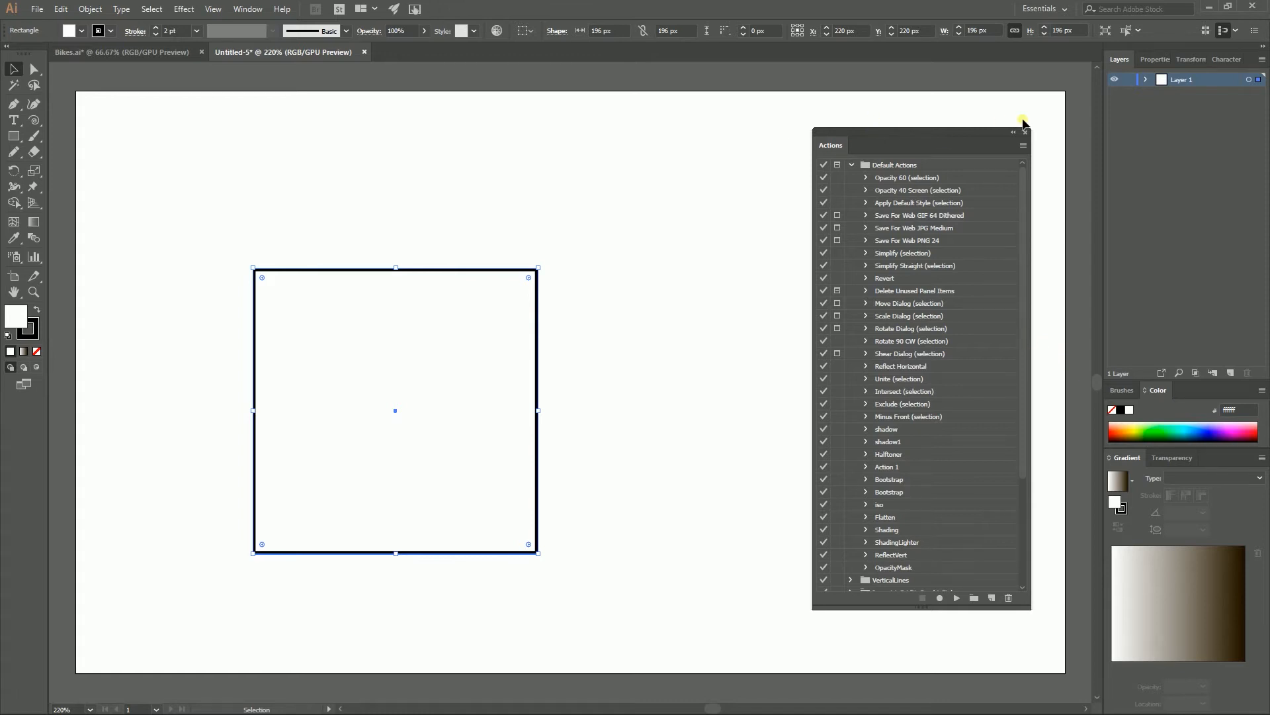
pyautogui.scroll(-3)
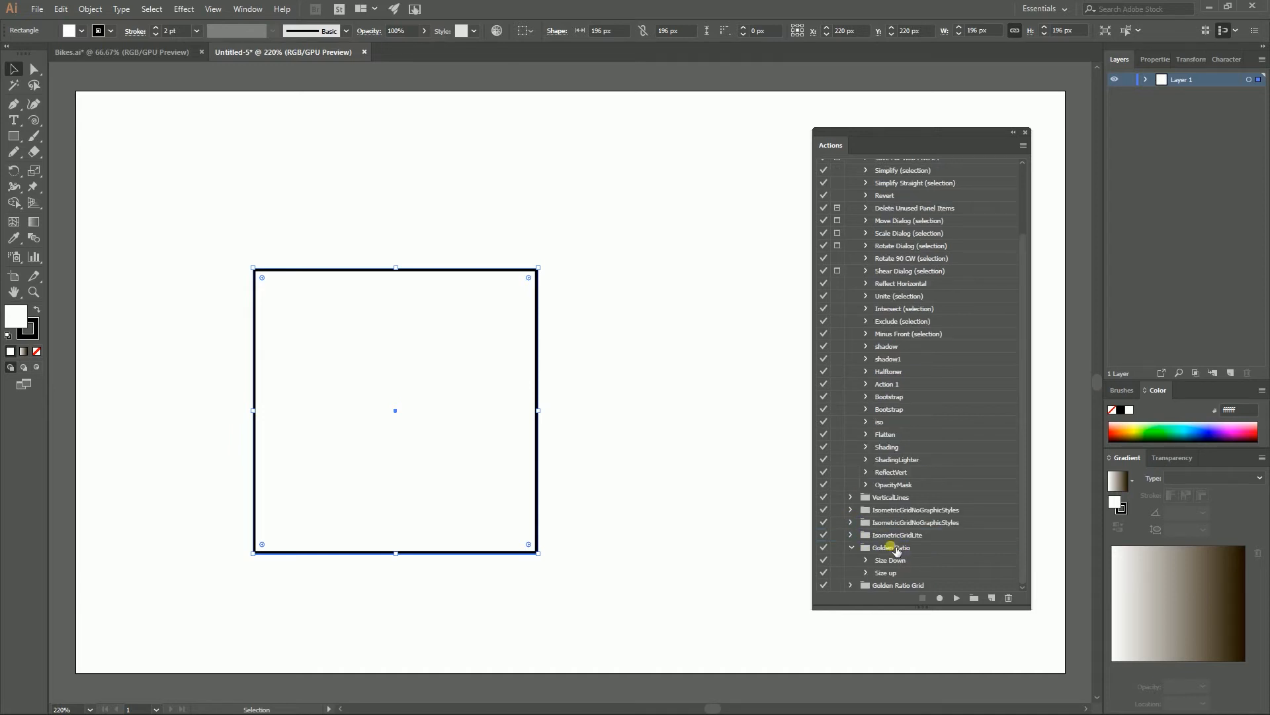
# Play the Size Down action on the square to create a centred 121.134 px square.
pyautogui.click(890, 559)
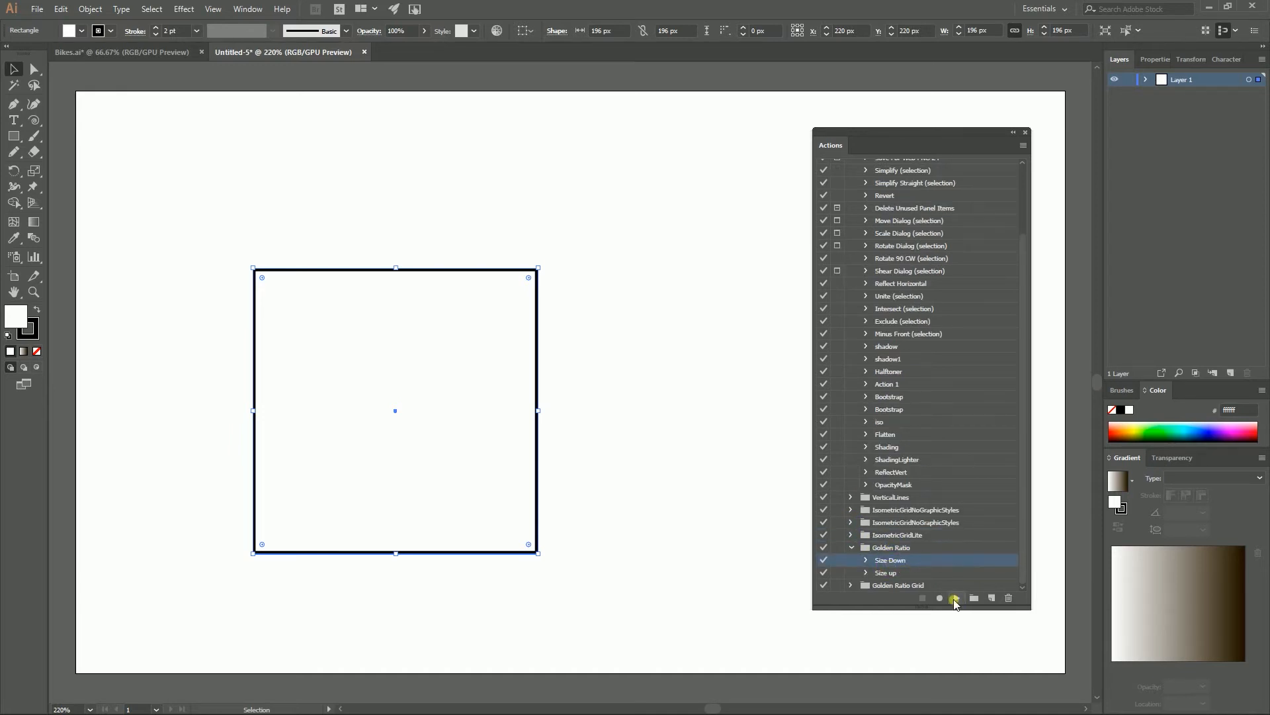
pyautogui.click(957, 599)
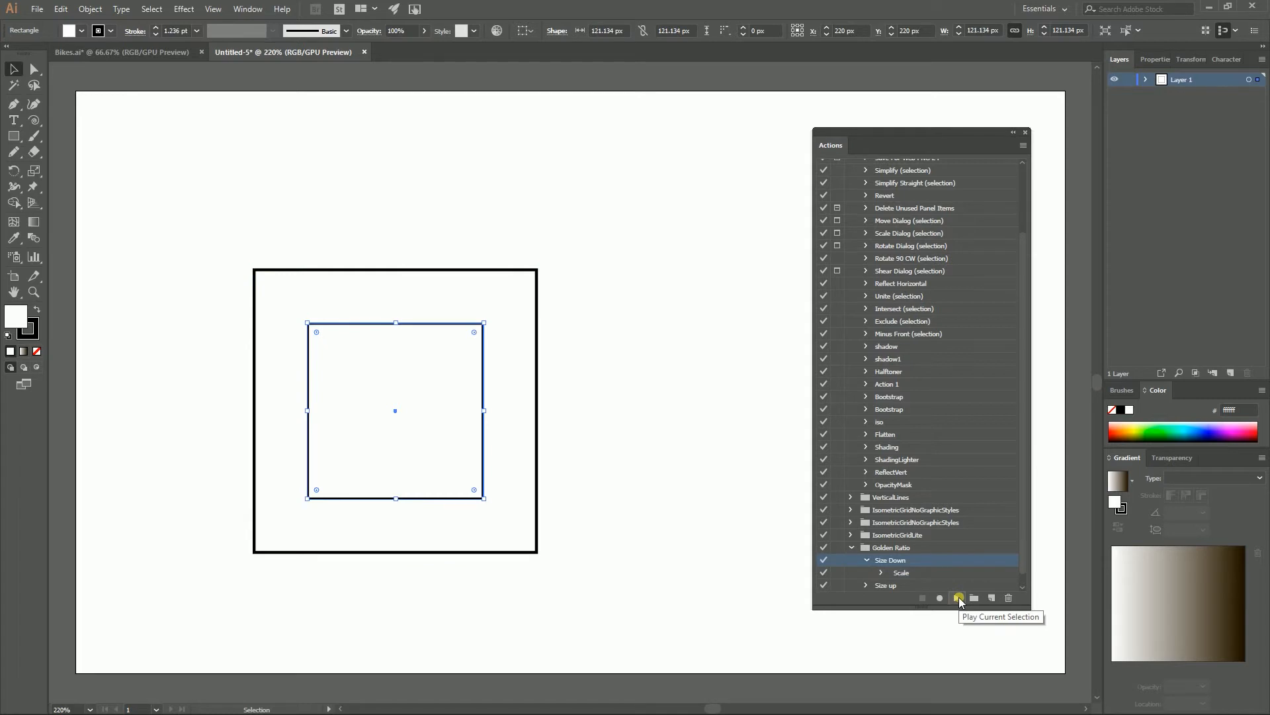
pyautogui.moveTo(389, 426)
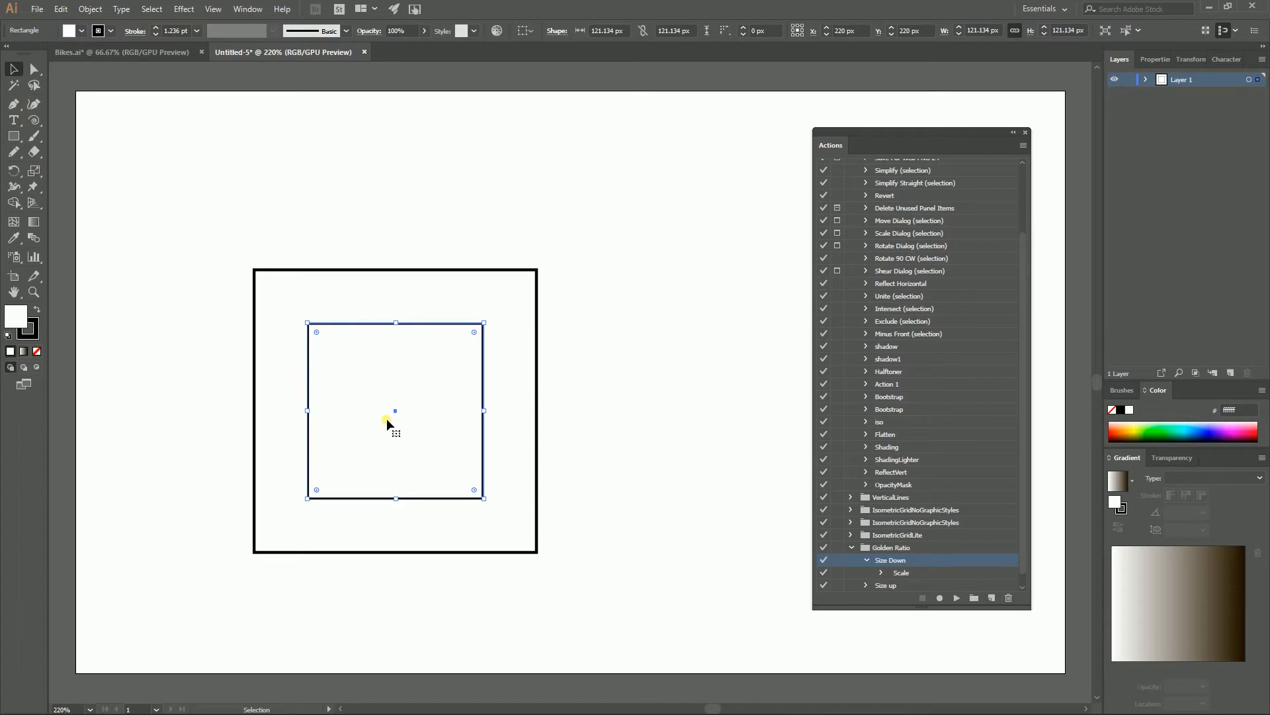
pyautogui.moveTo(884, 463)
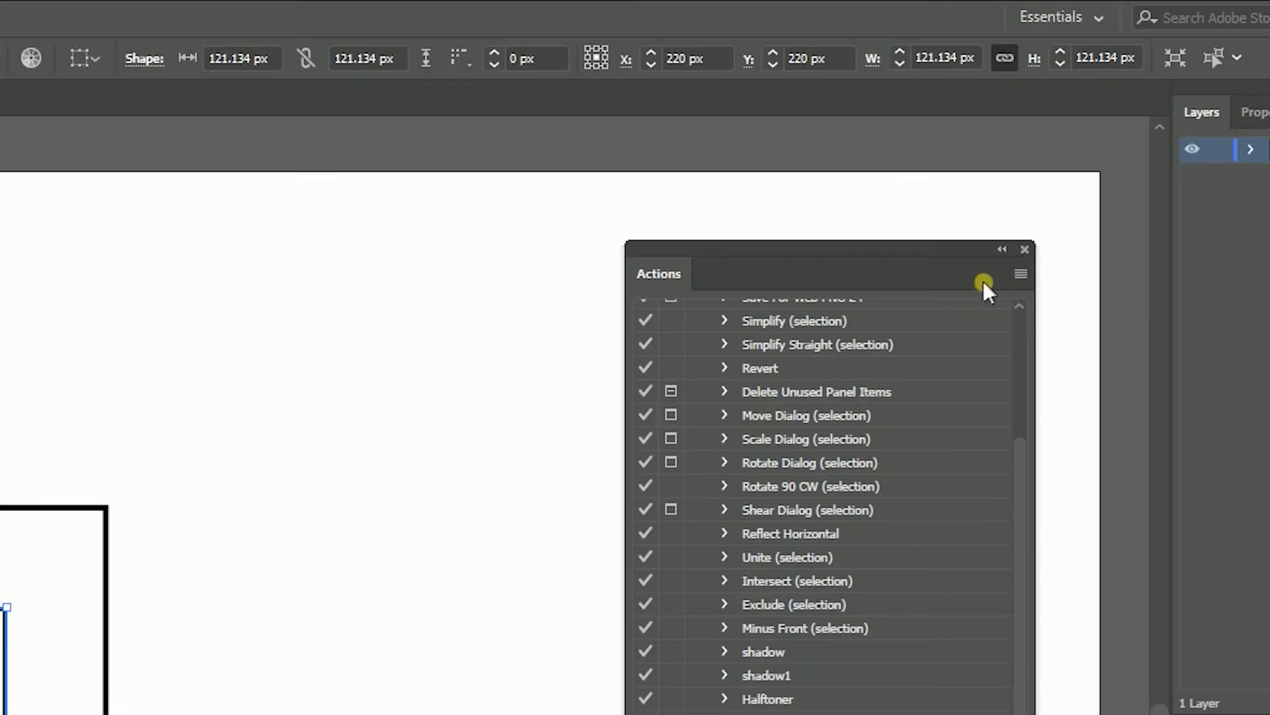
# Choose Load Actions from the Actions panel flyout menu to load the Golden Ratio set.
pyautogui.click(1020, 275)
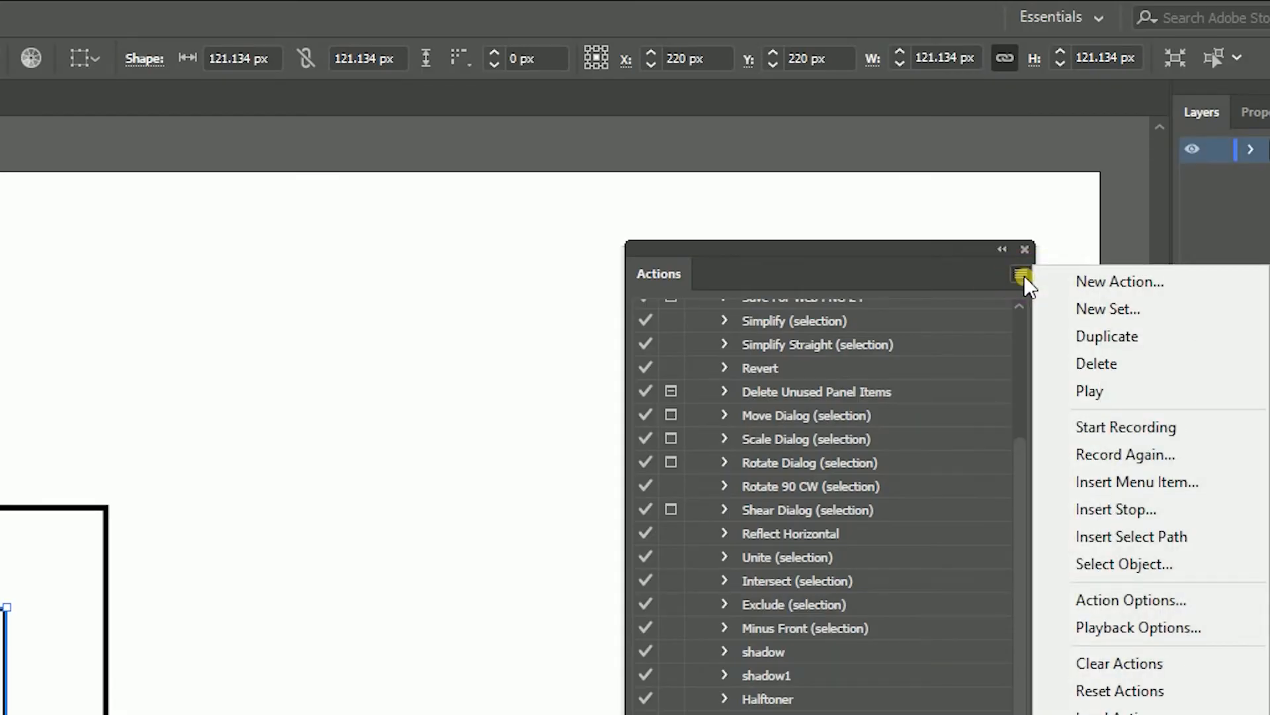
pyautogui.moveTo(1137, 627)
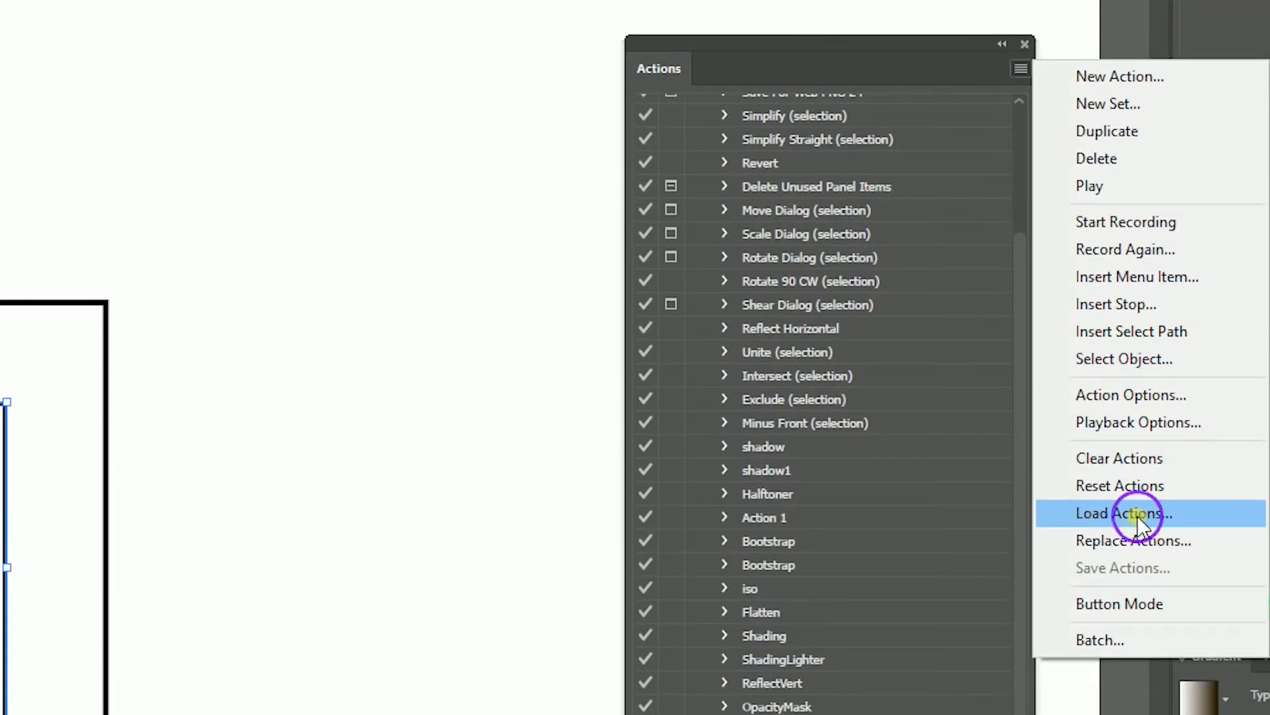
pyautogui.click(1123, 513)
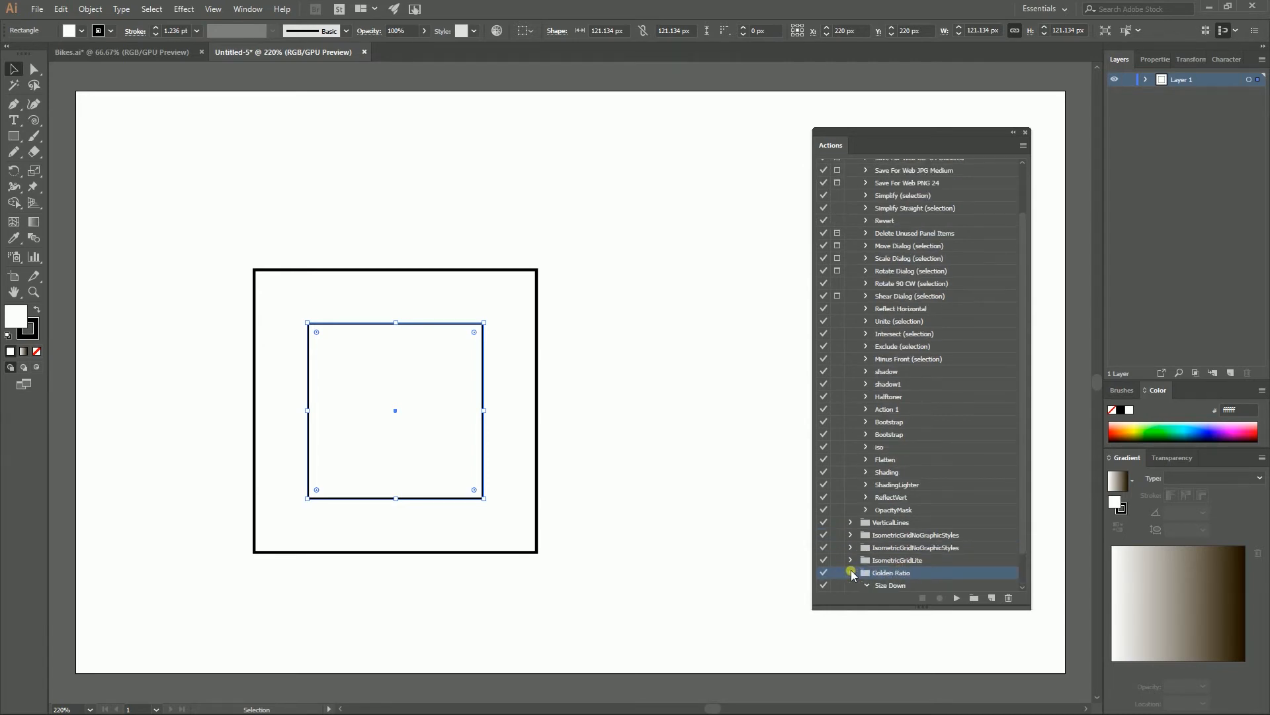
# Expand and collapse Size Down's steps, then select the Size up action.
pyautogui.click(851, 573)
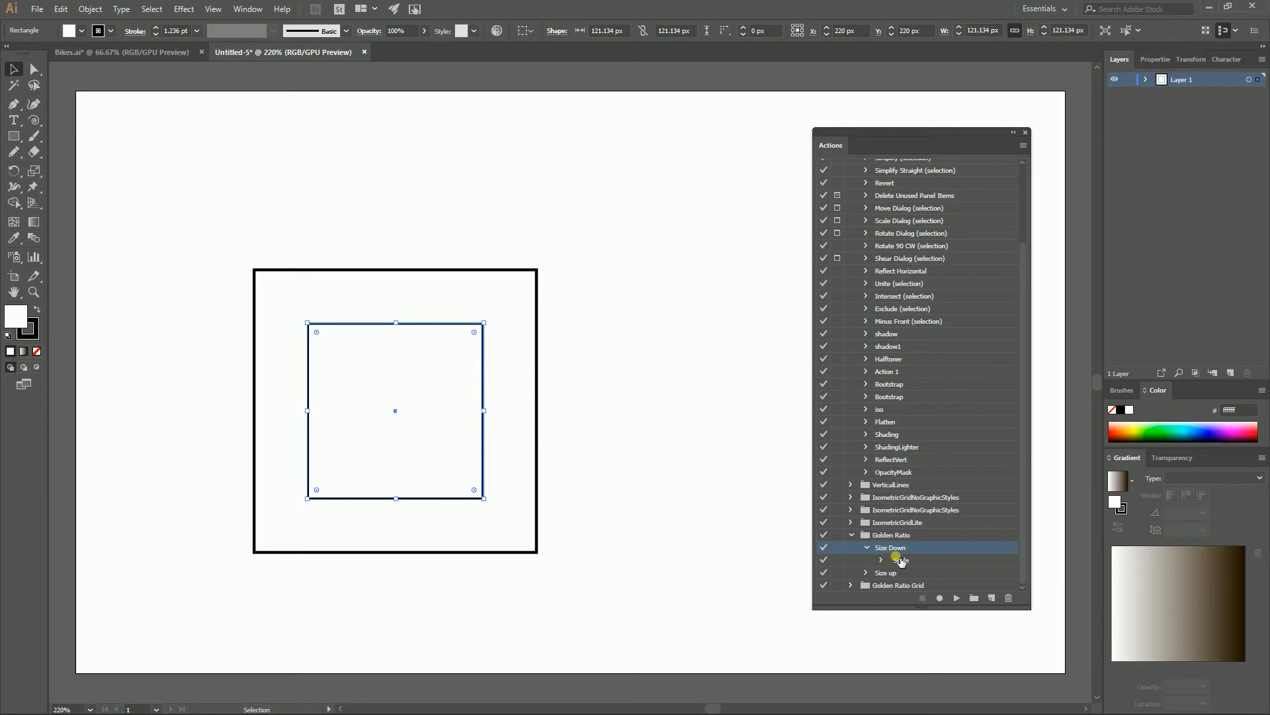
pyautogui.click(865, 547)
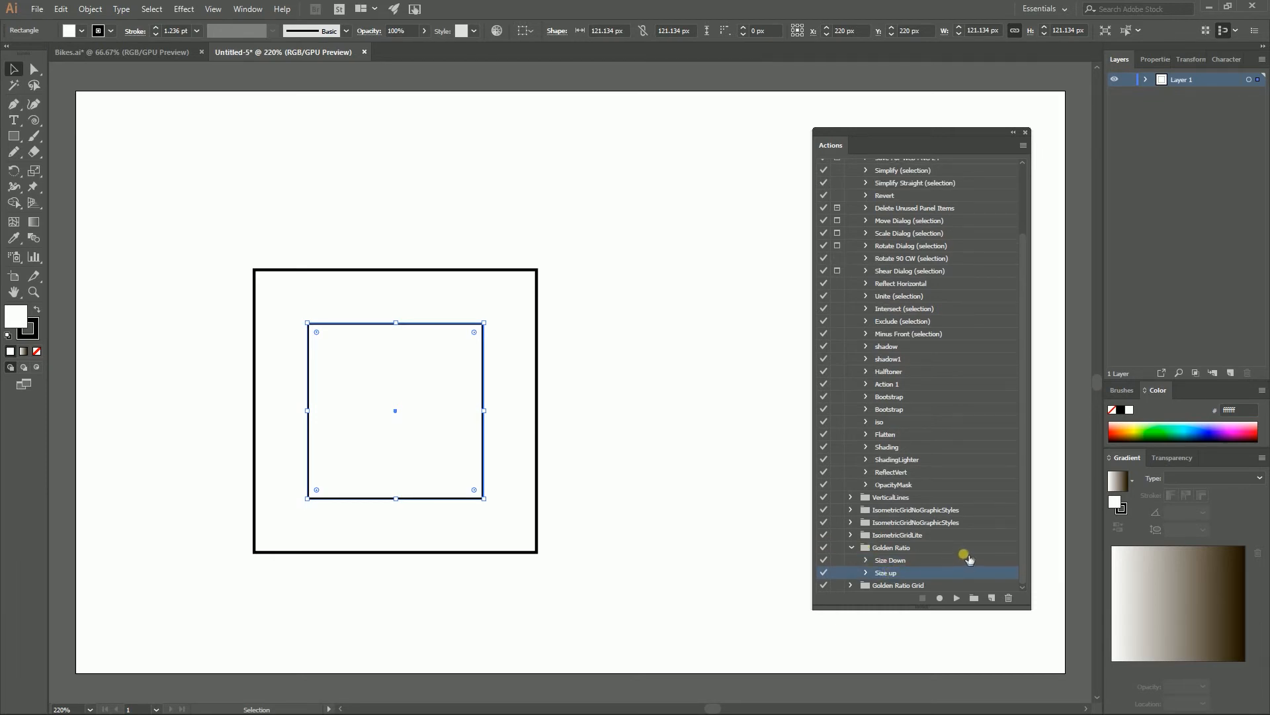
pyautogui.click(1022, 145)
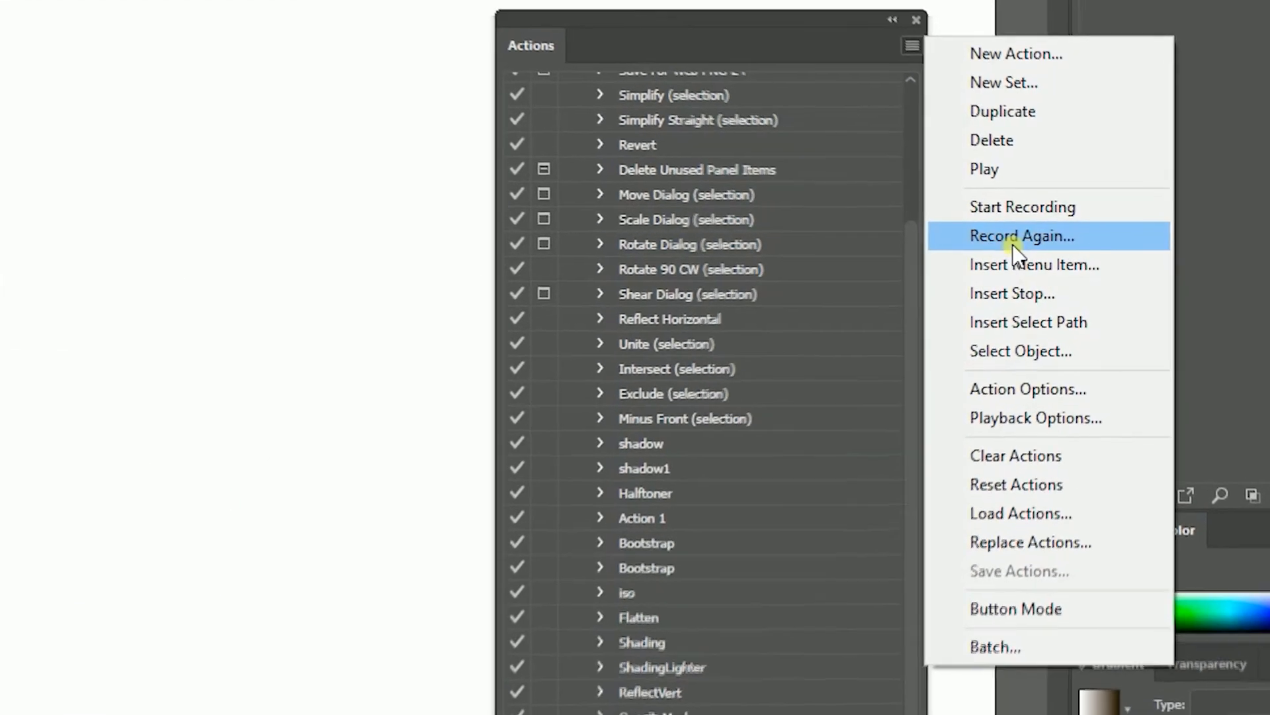
pyautogui.moveTo(1026, 392)
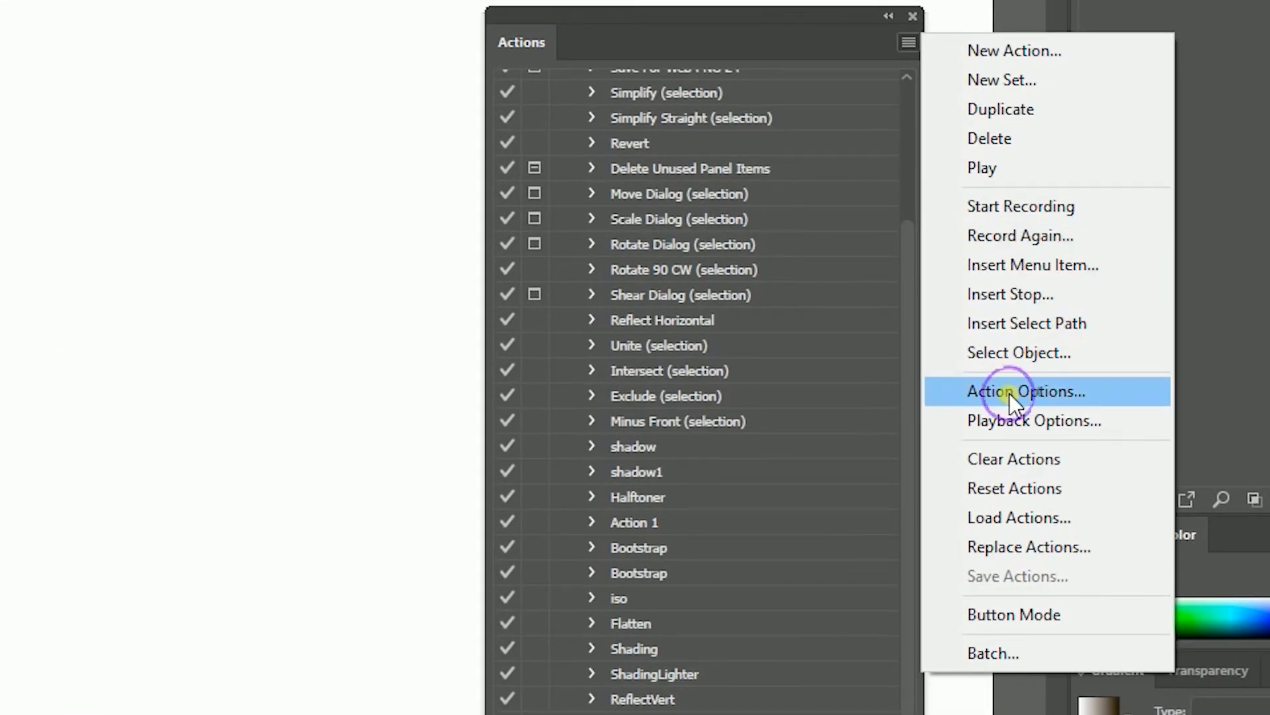
# Give Size up the Shift+Control+F2 shortcut in Action Options and close the dialog.
pyautogui.click(1026, 391)
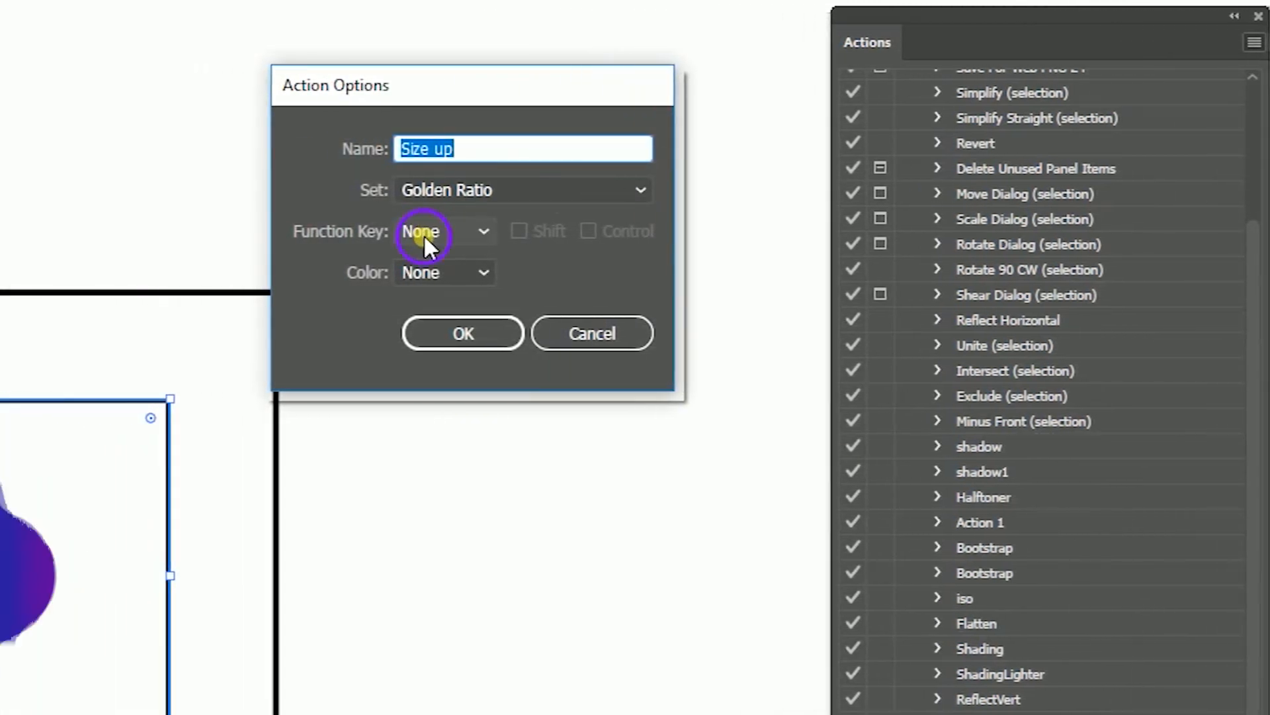
pyautogui.click(444, 231)
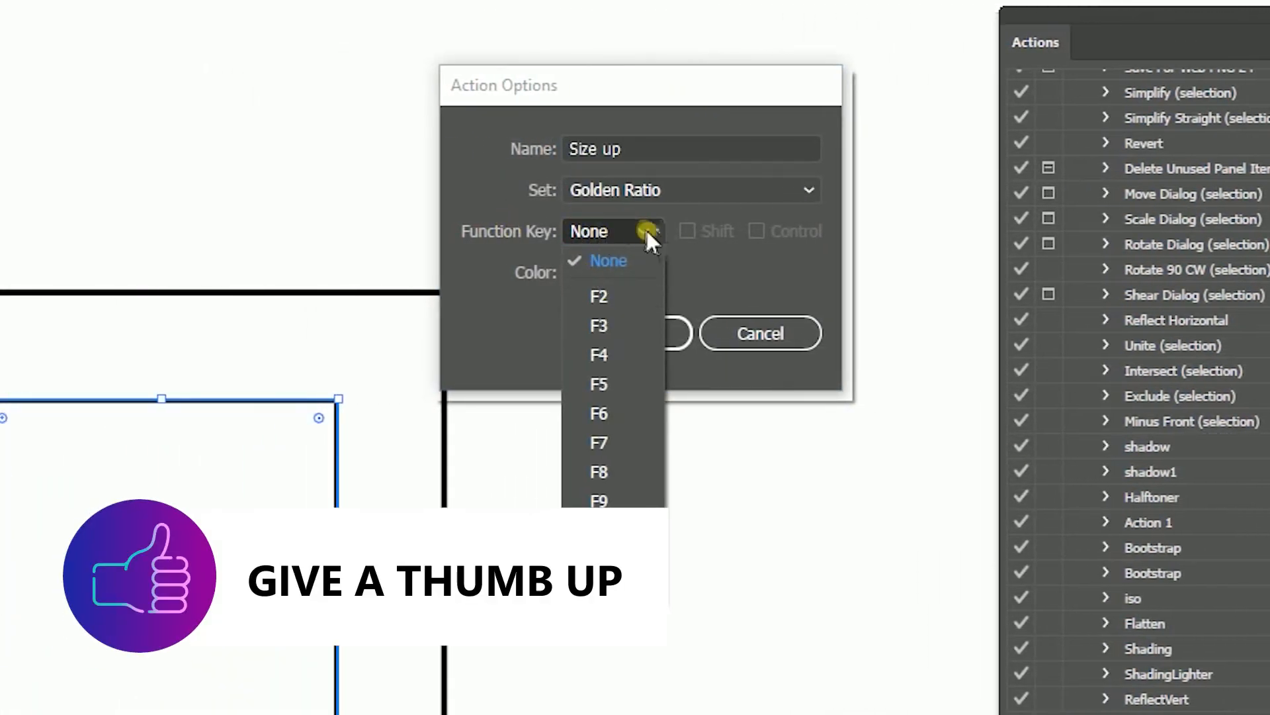
pyautogui.moveTo(598, 325)
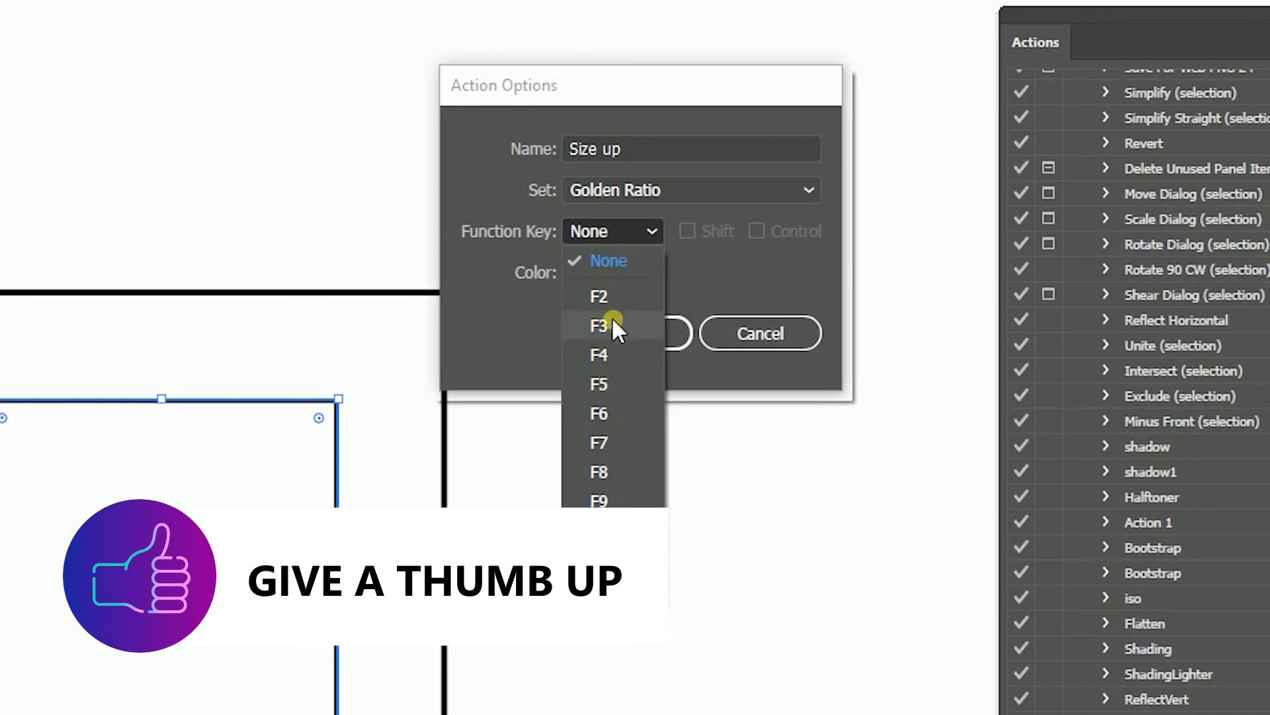
pyautogui.moveTo(620, 296)
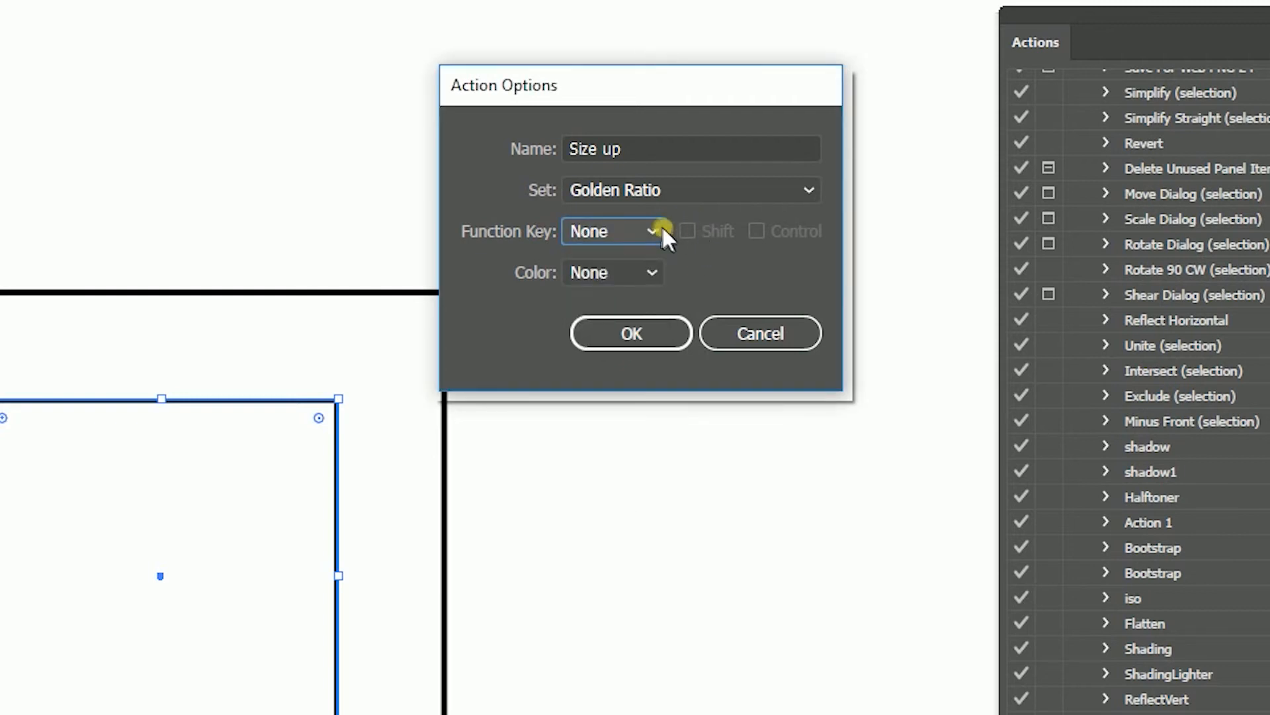
pyautogui.click(687, 231)
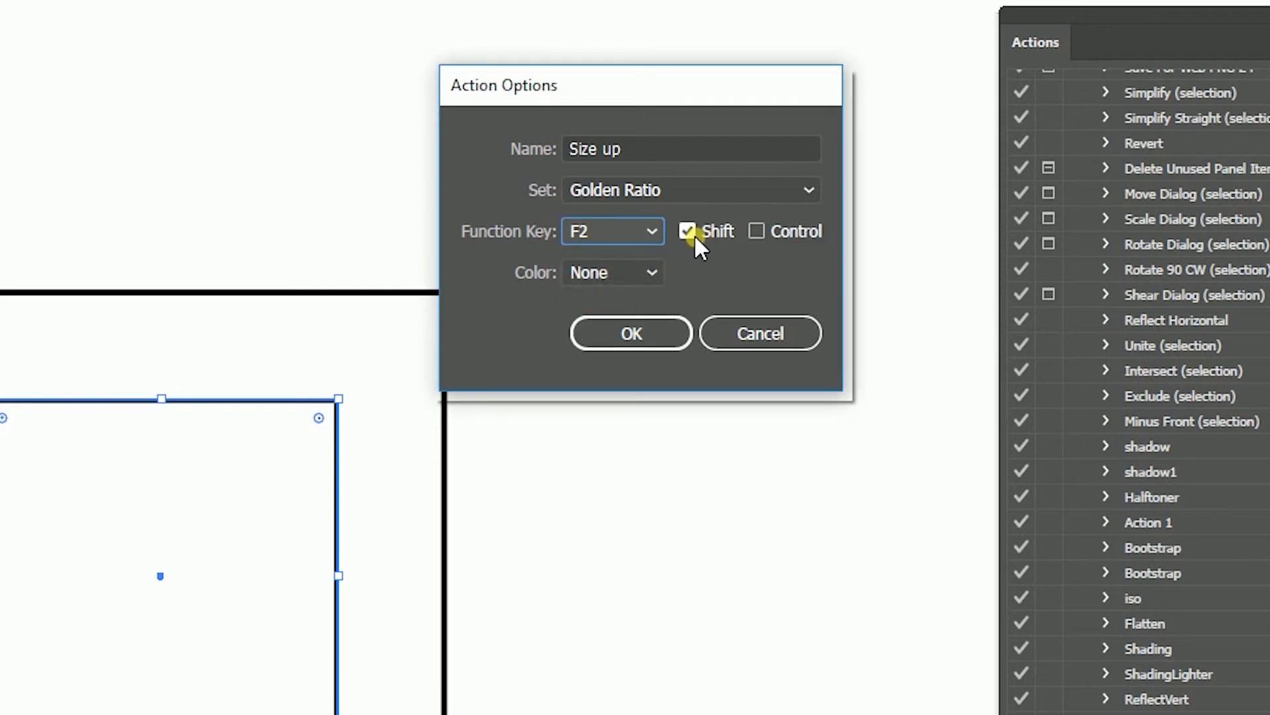
pyautogui.click(757, 231)
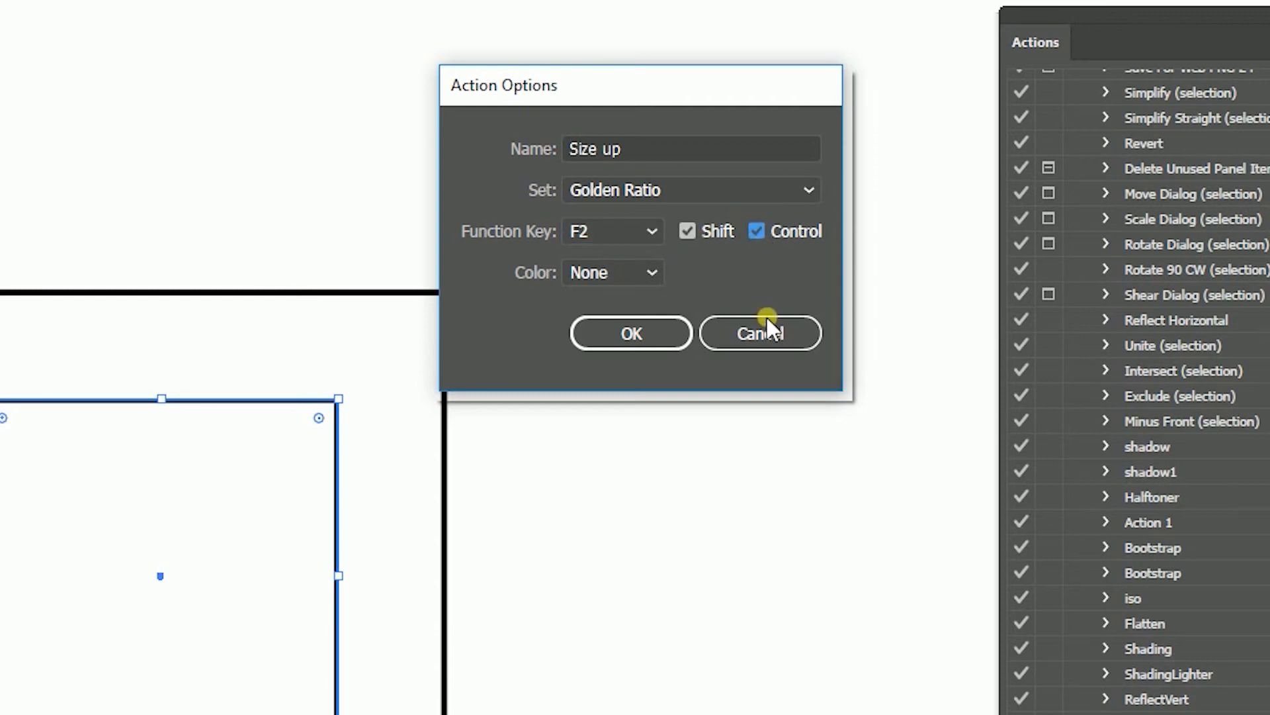
pyautogui.click(759, 332)
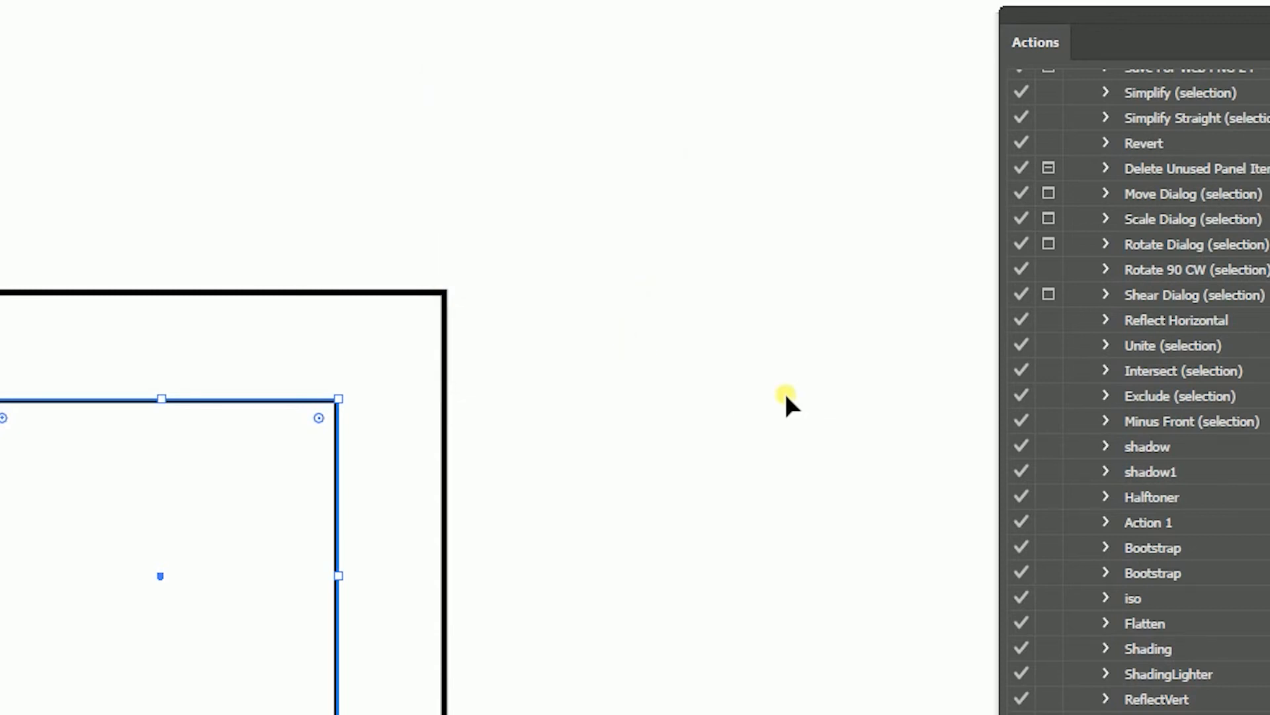
pyautogui.moveTo(750, 538)
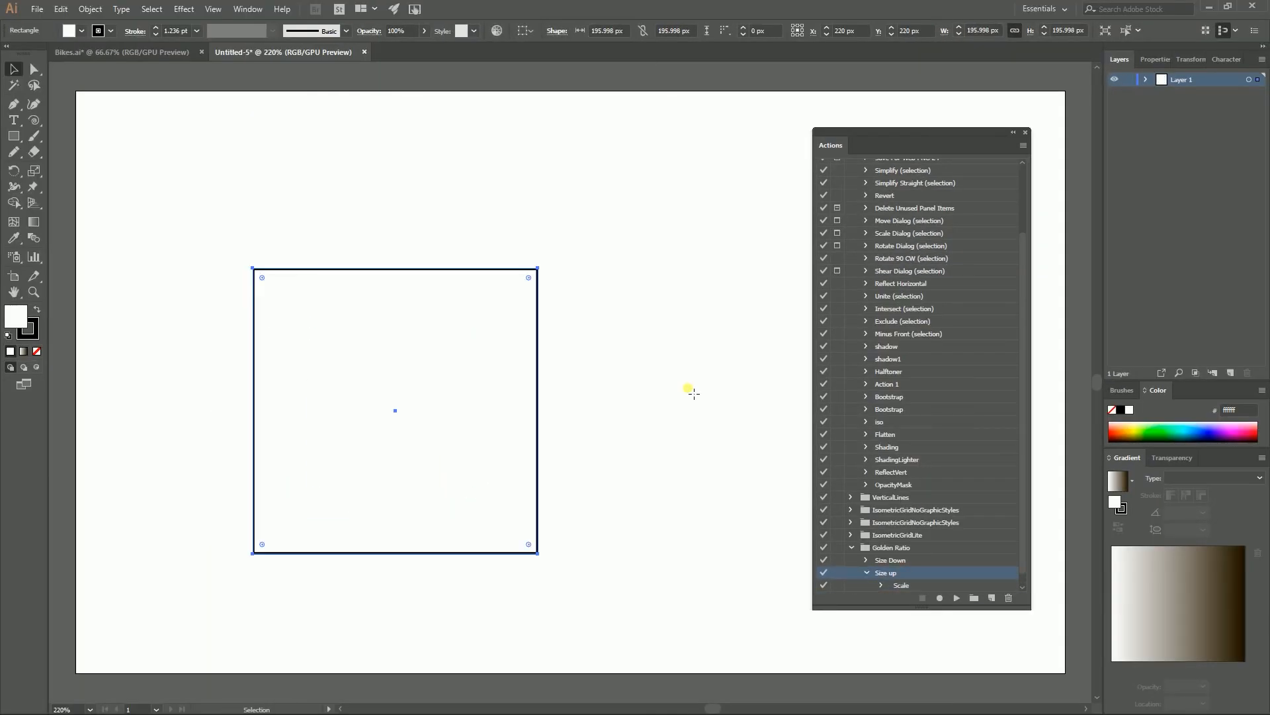
# Play Size up to enlarge the square to about 196 px, then deselect.
pyautogui.click(956, 598)
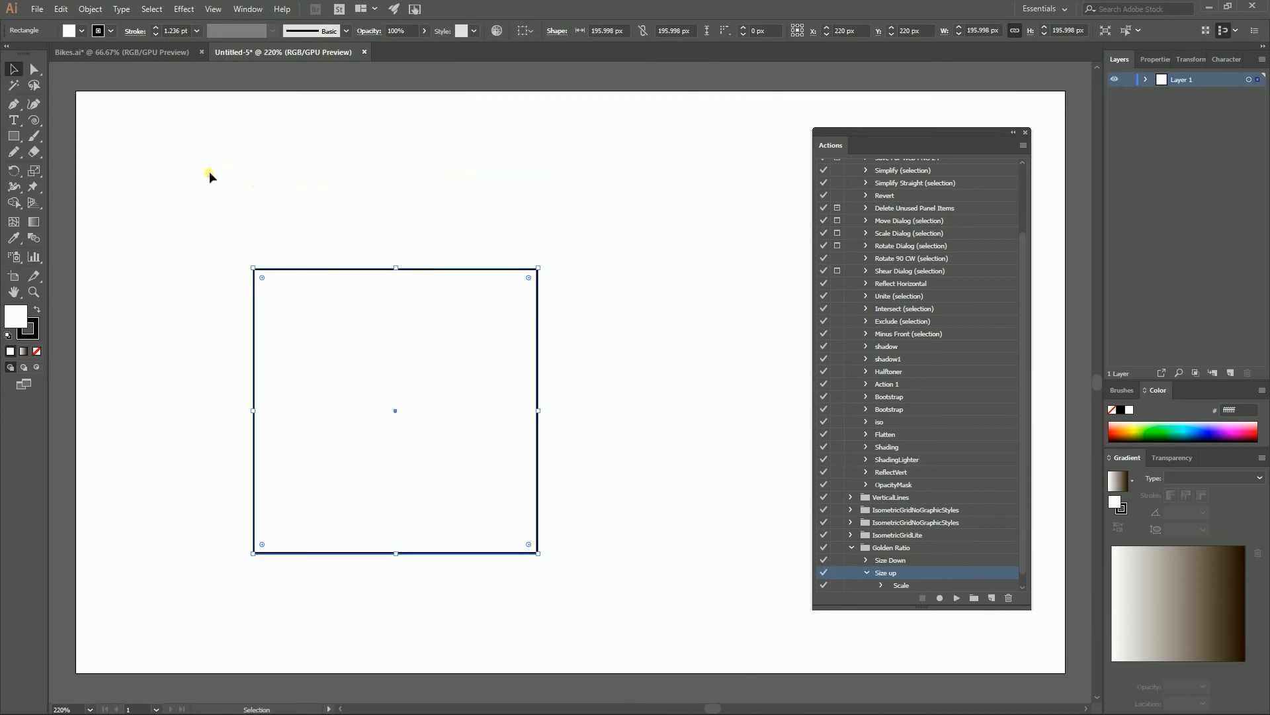
pyautogui.click(642, 560)
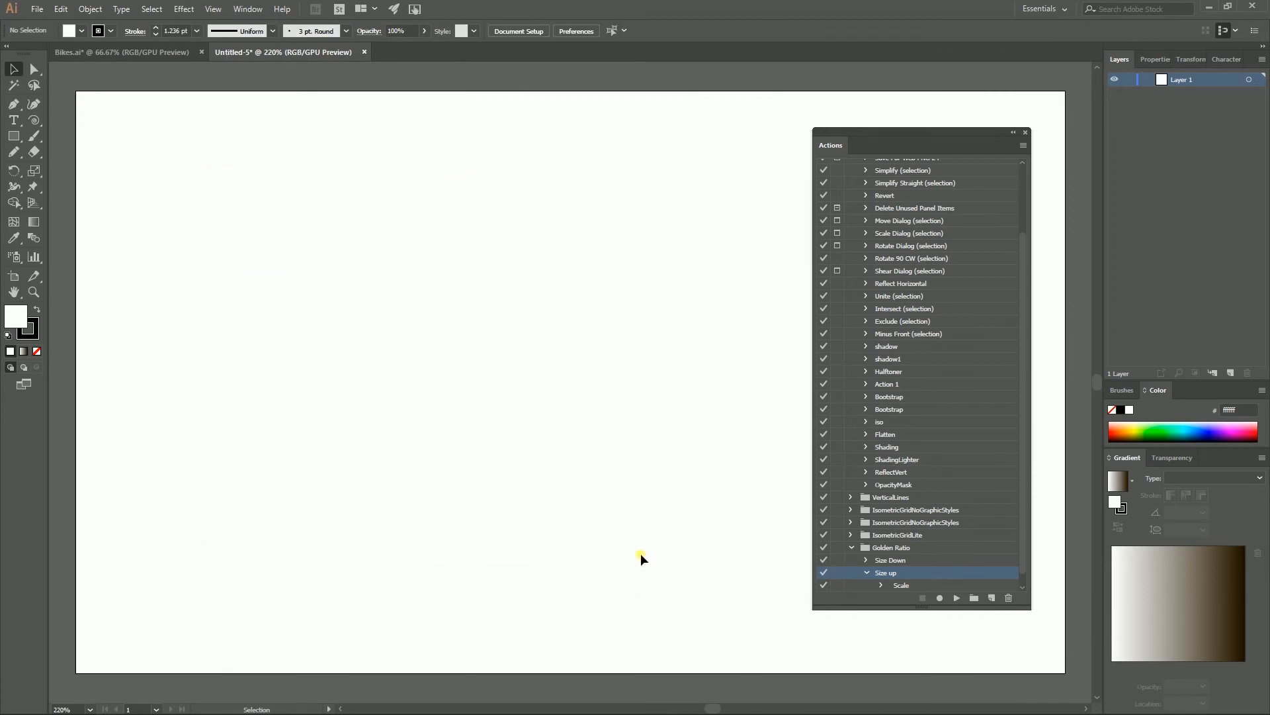